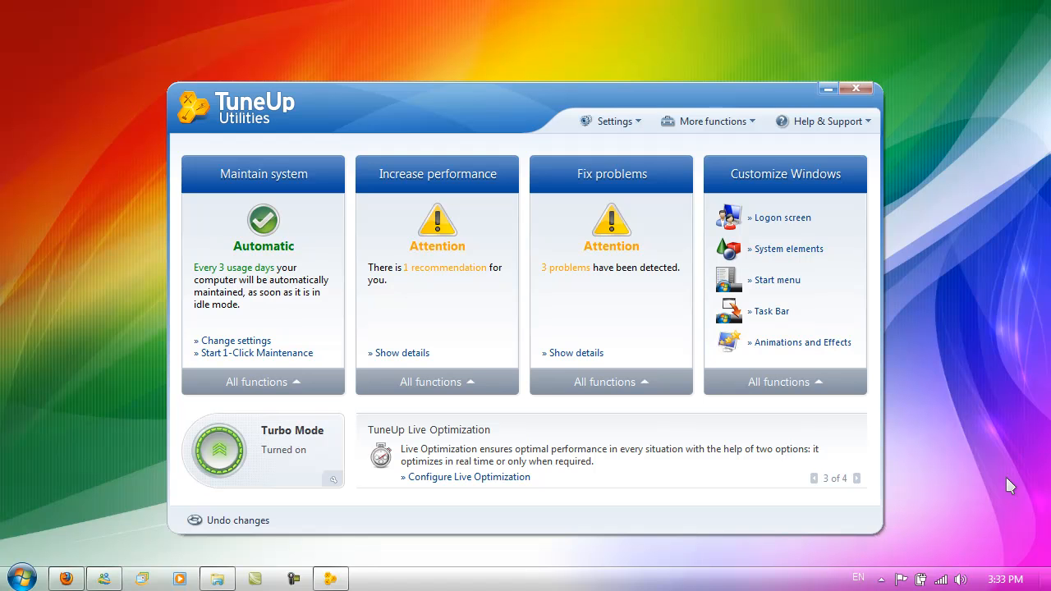
Expand the Settings dropdown in the start center toolbar to list its categories
{"action": "left_click", "coordinate": [855, 478]}
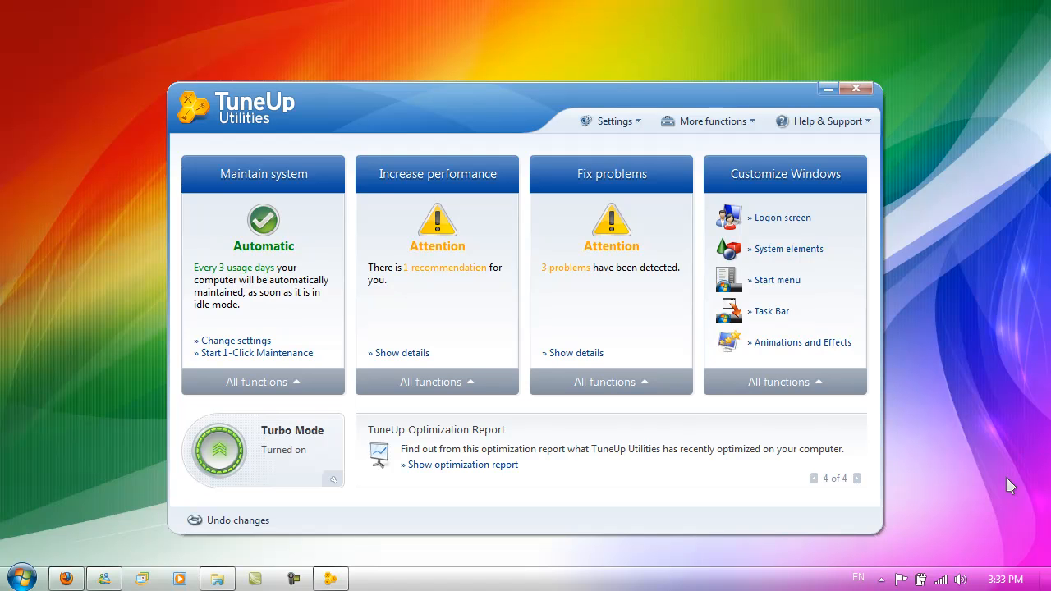
{"action": "mouse_move", "coordinate": [1008, 483]}
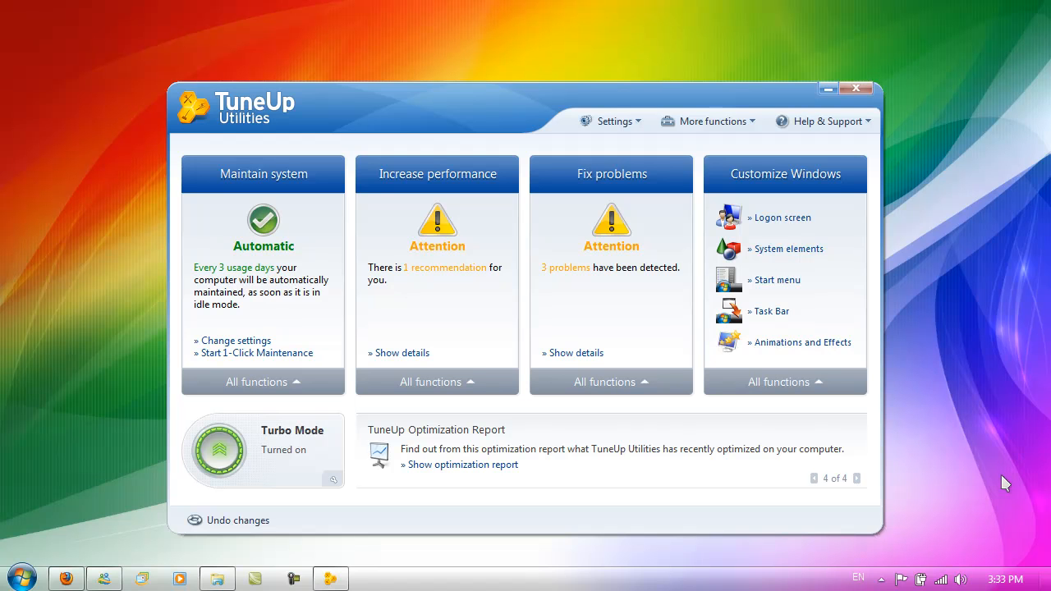
{"action": "left_click", "coordinate": [611, 122]}
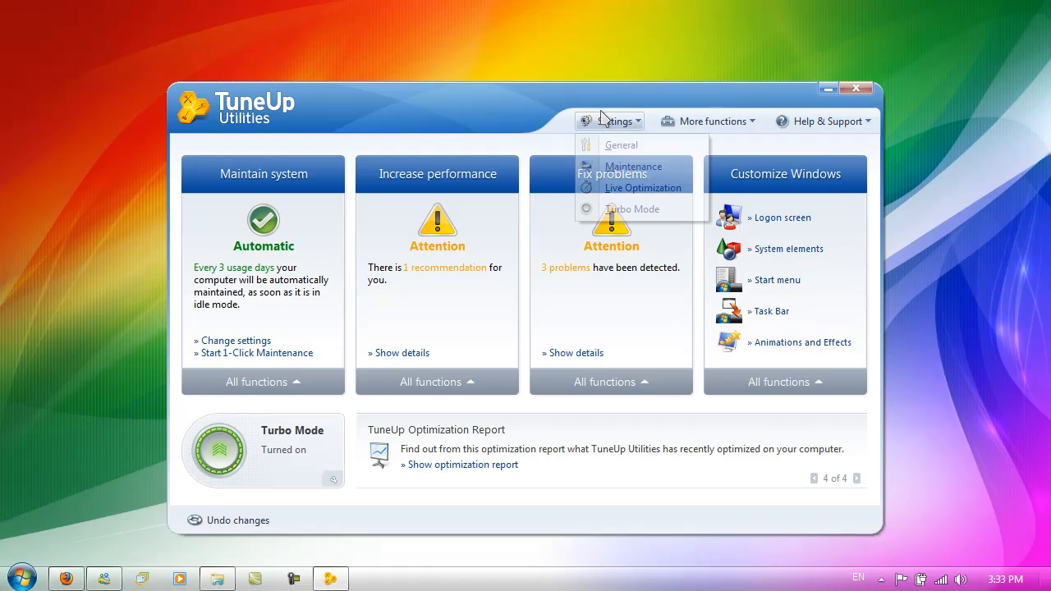
Dismiss the Settings dropdown and return focus to the Maintain system panel
{"action": "left_click", "coordinate": [821, 122]}
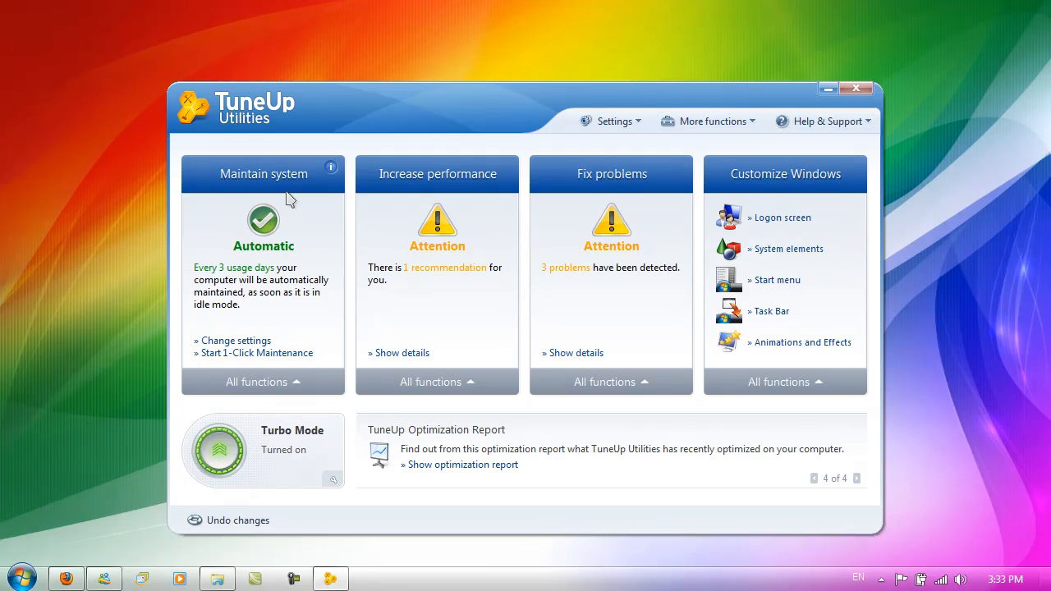
{"action": "mouse_move", "coordinate": [545, 194]}
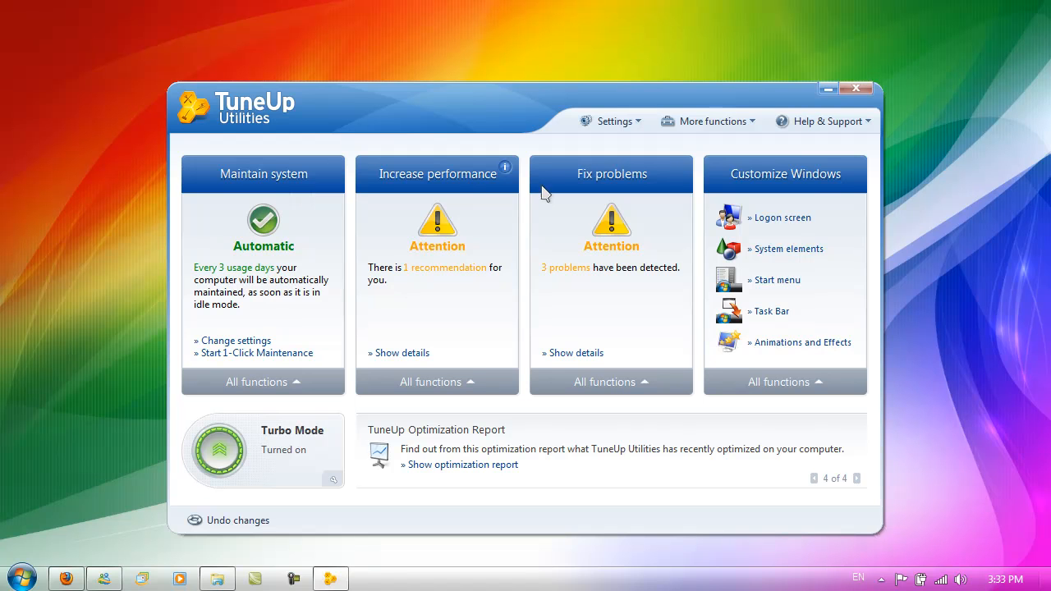
{"action": "mouse_move", "coordinate": [821, 190]}
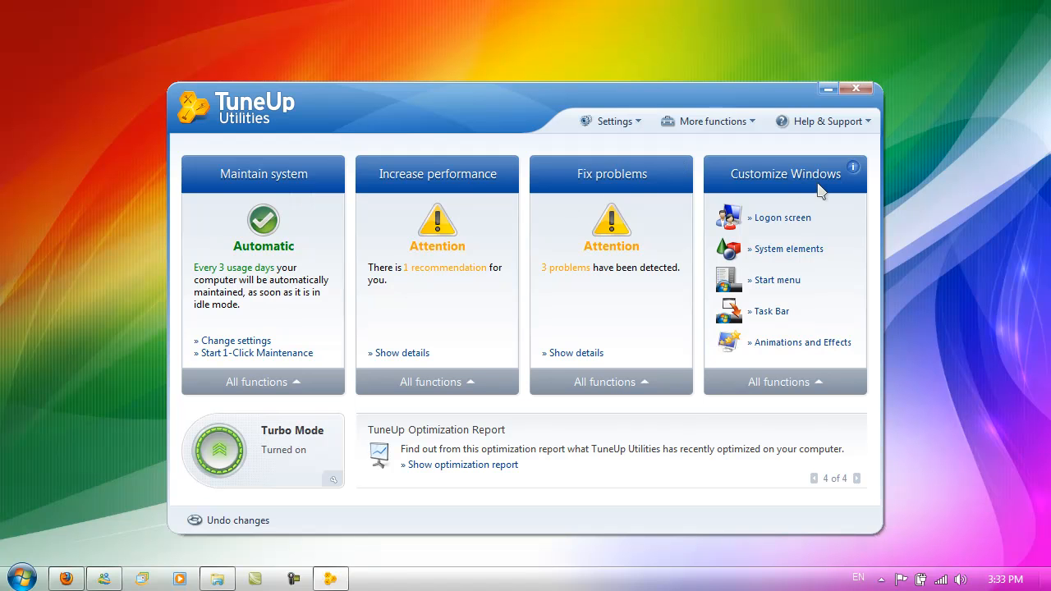
{"action": "mouse_move", "coordinate": [336, 282]}
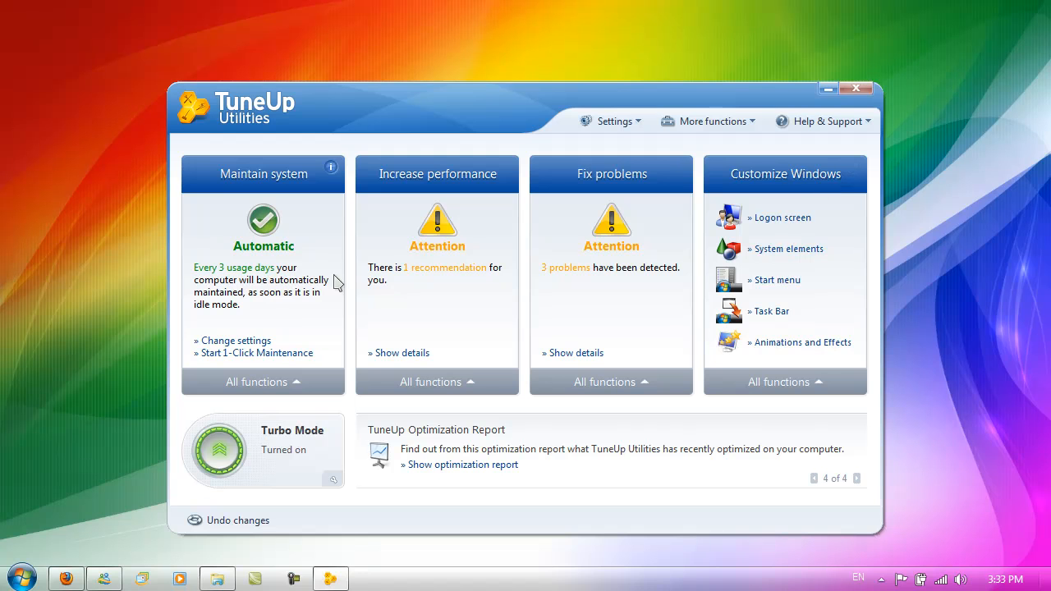
{"action": "mouse_move", "coordinate": [317, 297]}
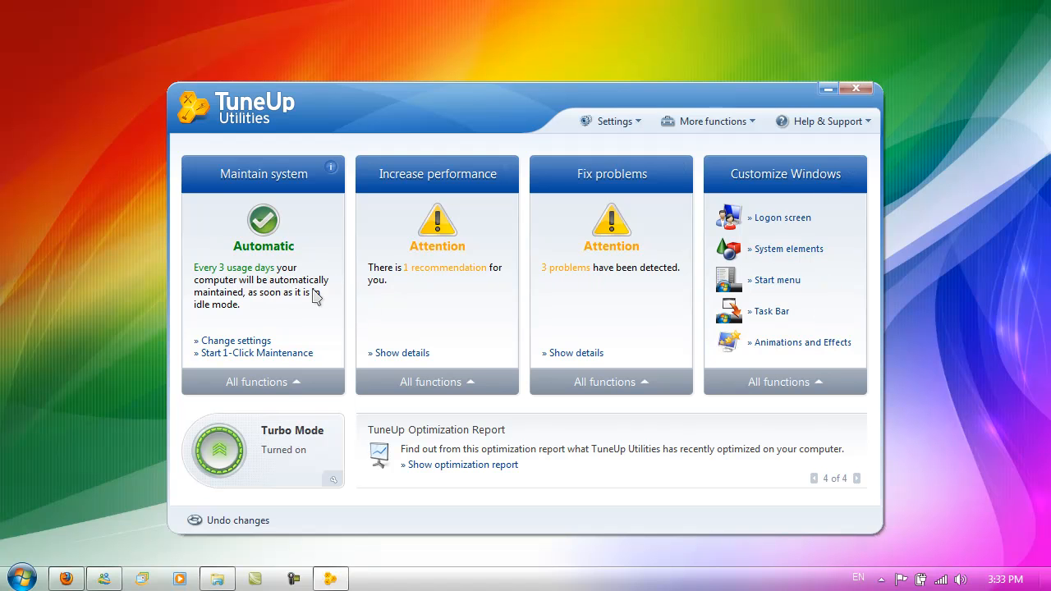
{"action": "mouse_move", "coordinate": [286, 190]}
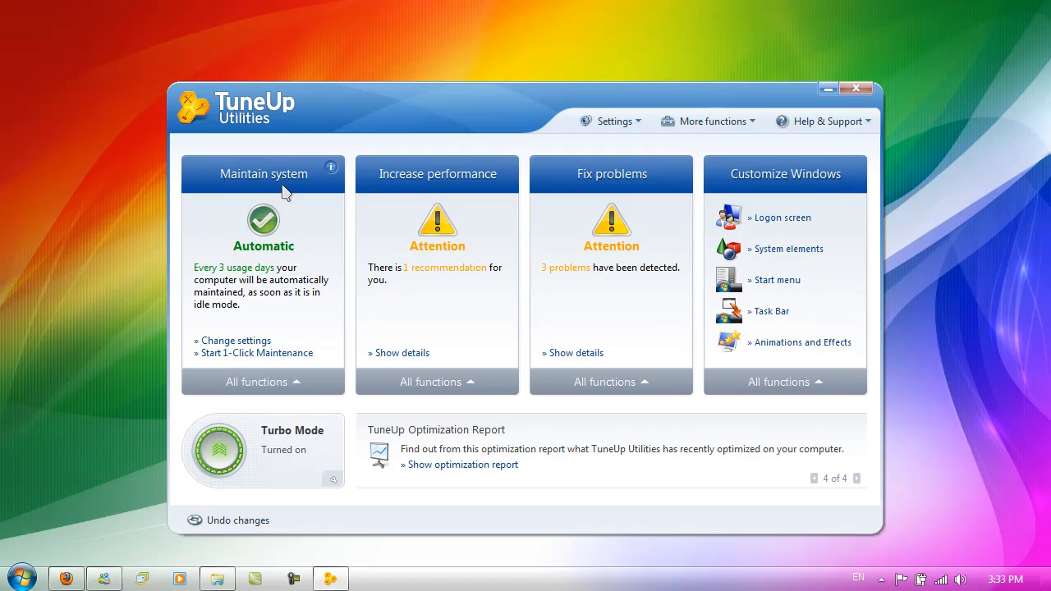
{"action": "left_click", "coordinate": [263, 381]}
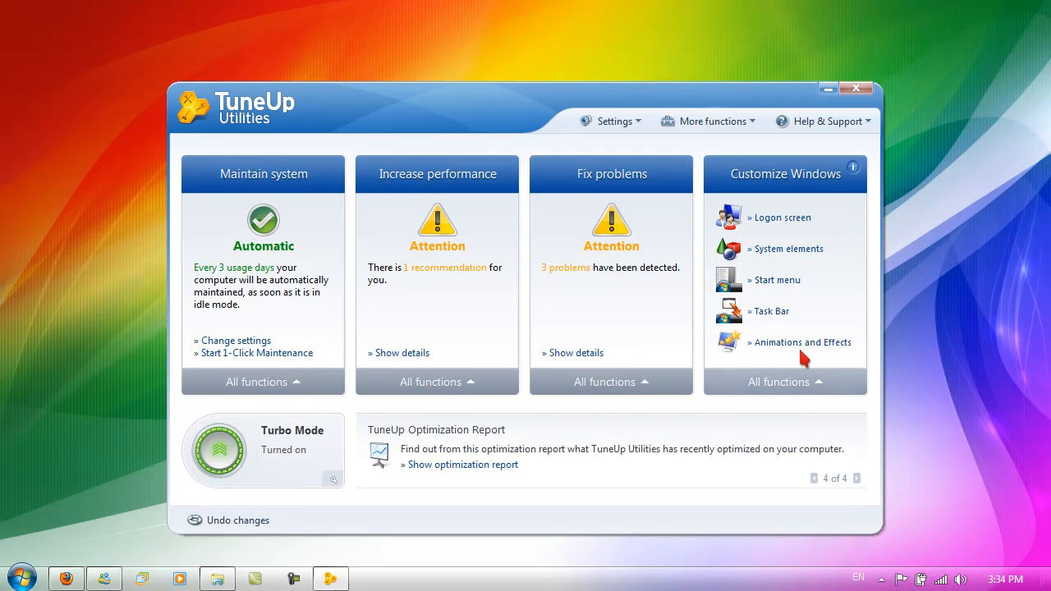
{"action": "mouse_move", "coordinate": [780, 217]}
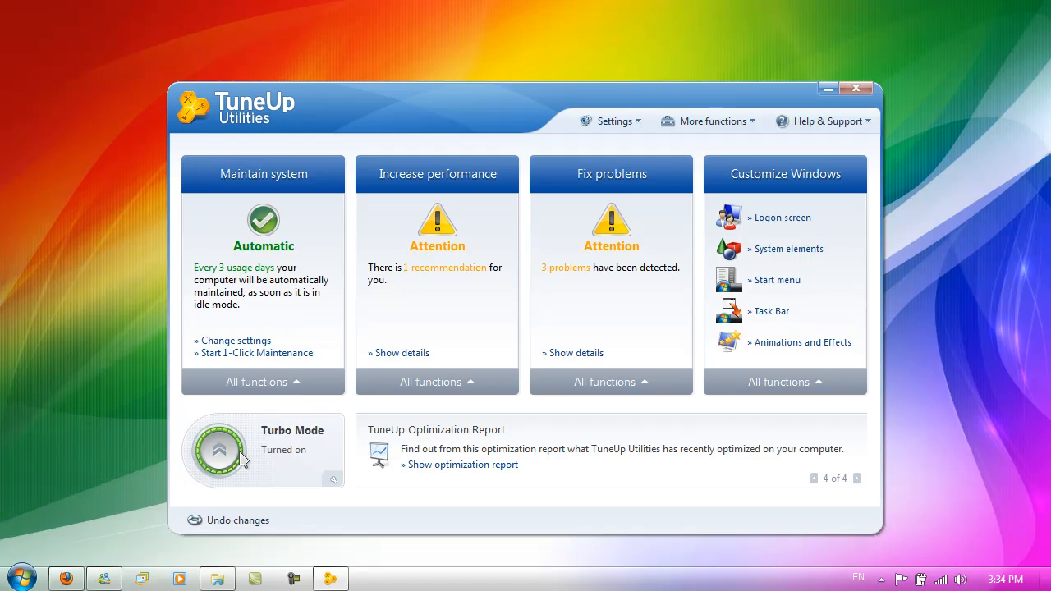
{"action": "mouse_move", "coordinate": [297, 516]}
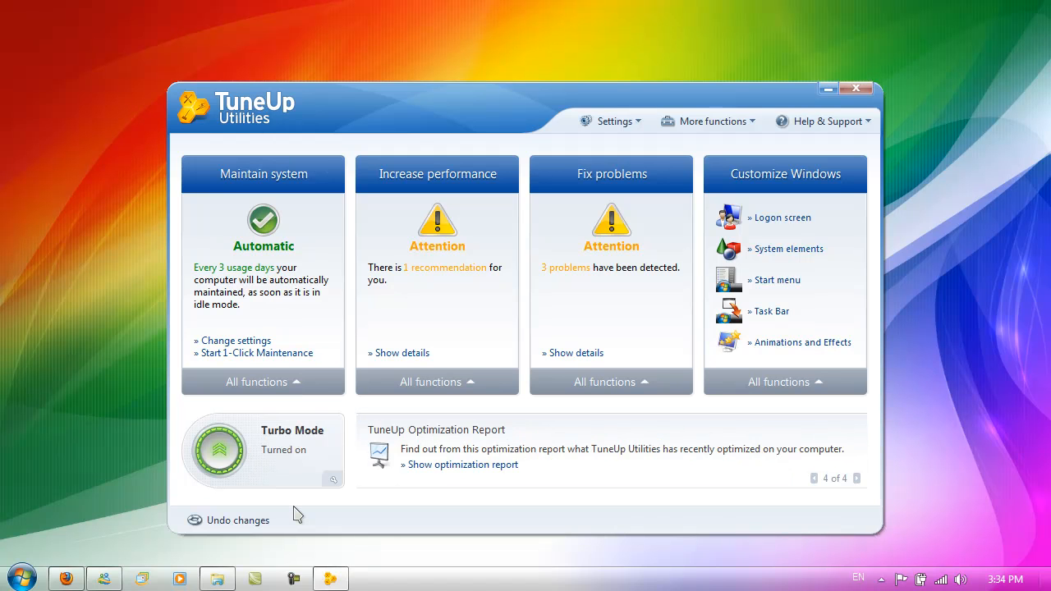
{"action": "left_click", "coordinate": [220, 450]}
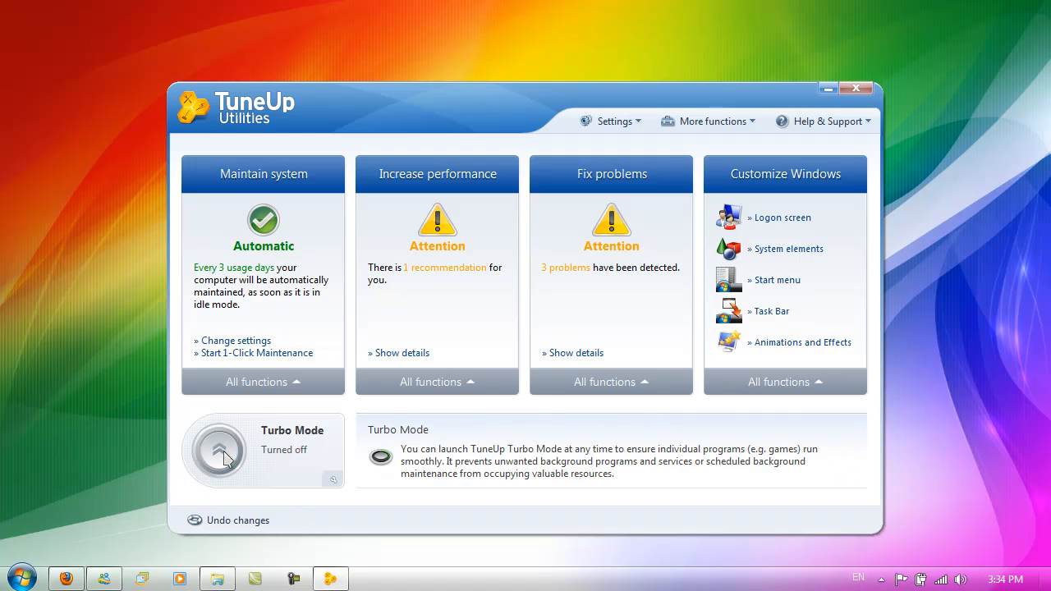
{"action": "left_click", "coordinate": [220, 450]}
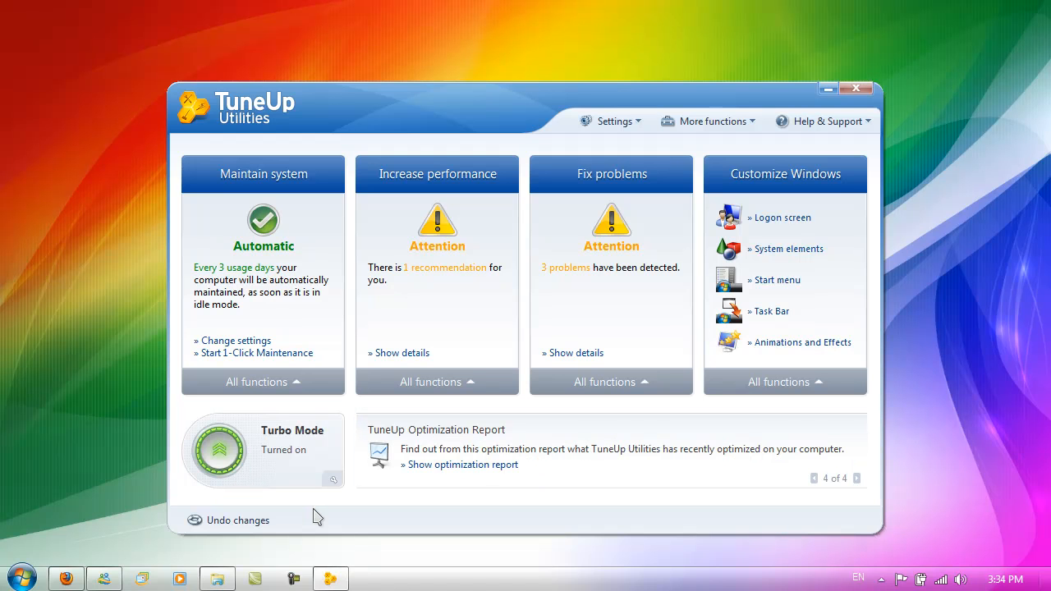
{"action": "mouse_move", "coordinate": [371, 545]}
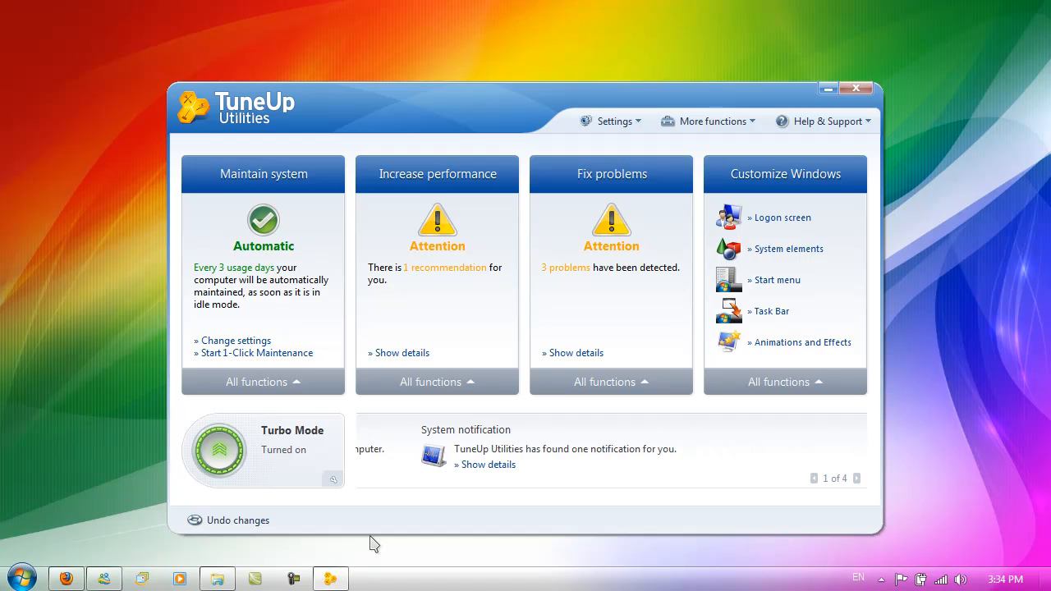
{"action": "mouse_move", "coordinate": [218, 450]}
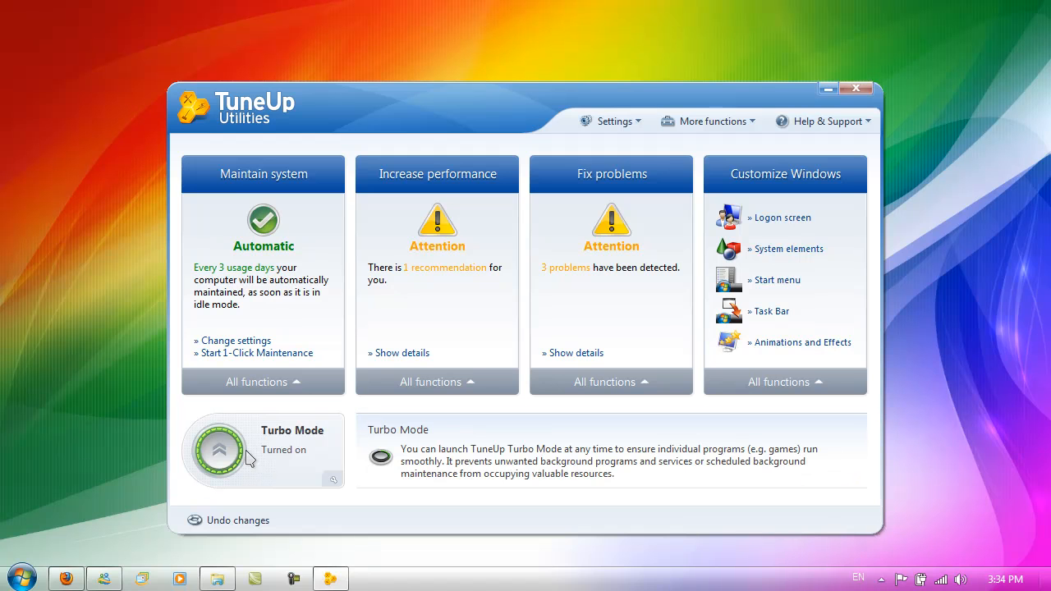
{"action": "mouse_move", "coordinate": [261, 466]}
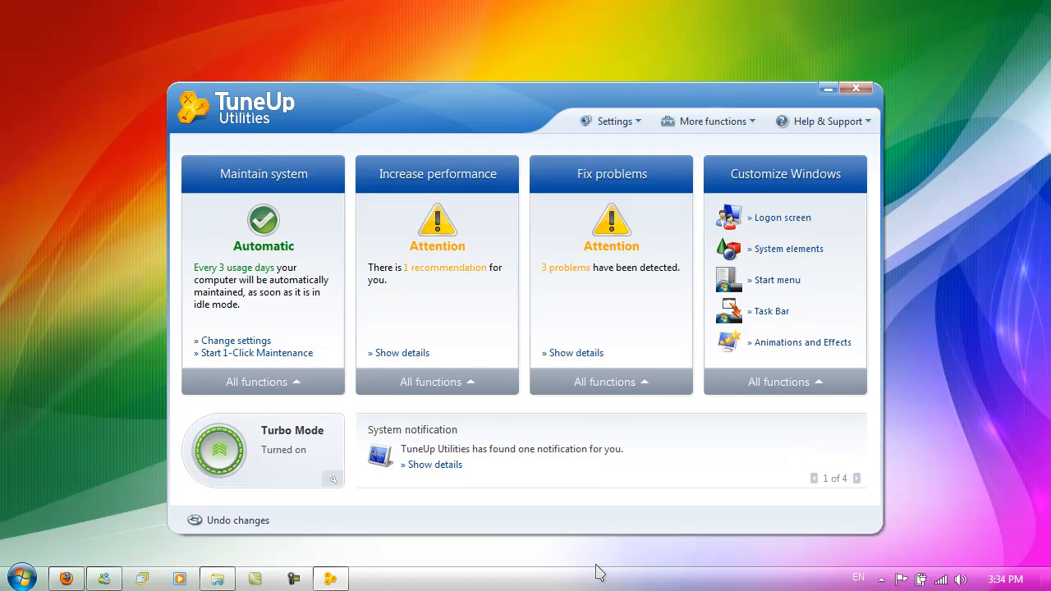
{"action": "mouse_move", "coordinate": [632, 197]}
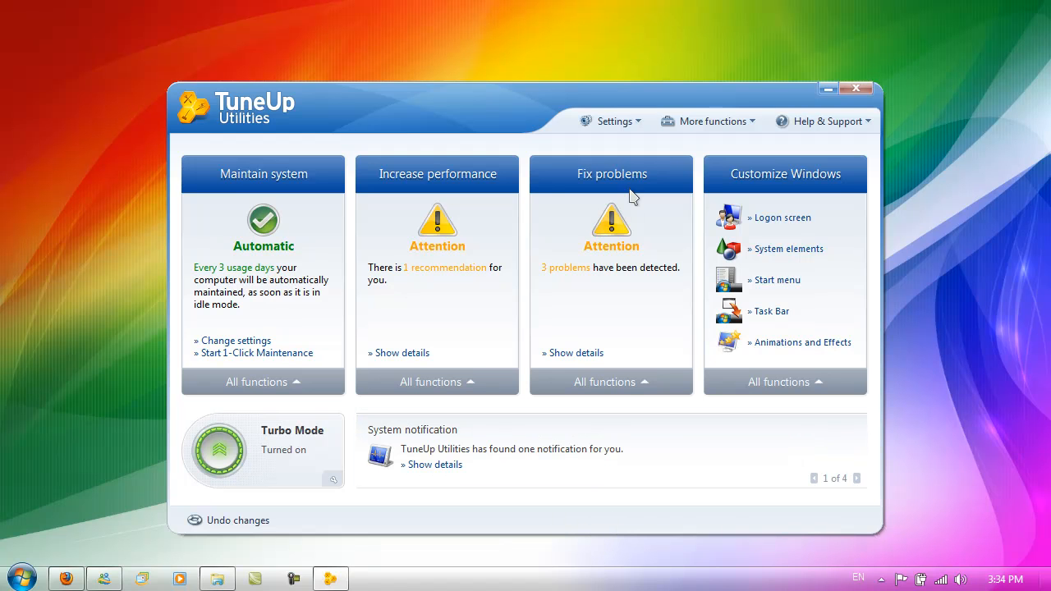
{"action": "mouse_move", "coordinate": [772, 172]}
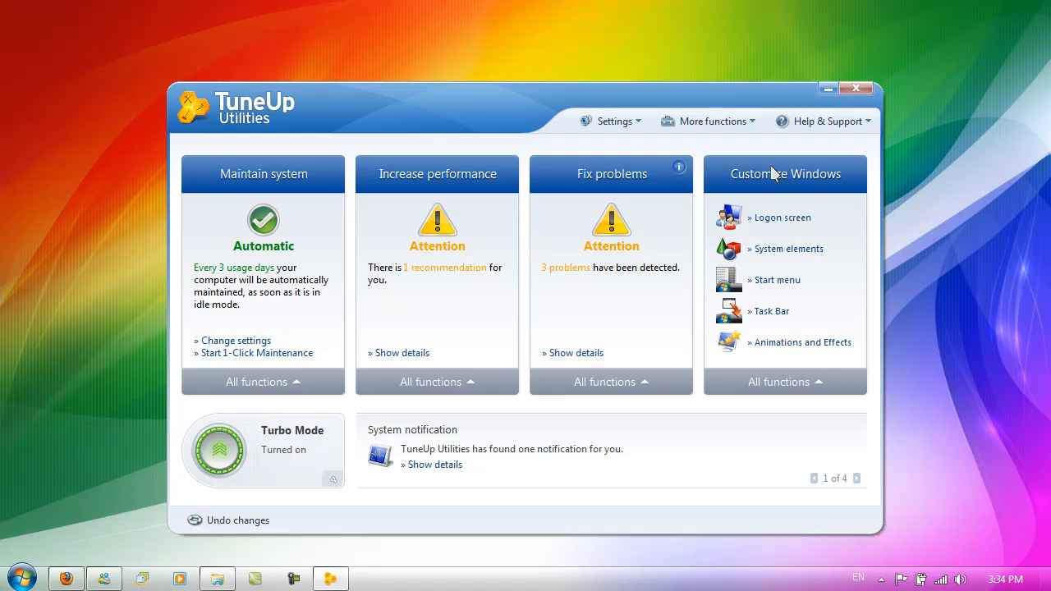
{"action": "mouse_move", "coordinate": [780, 216]}
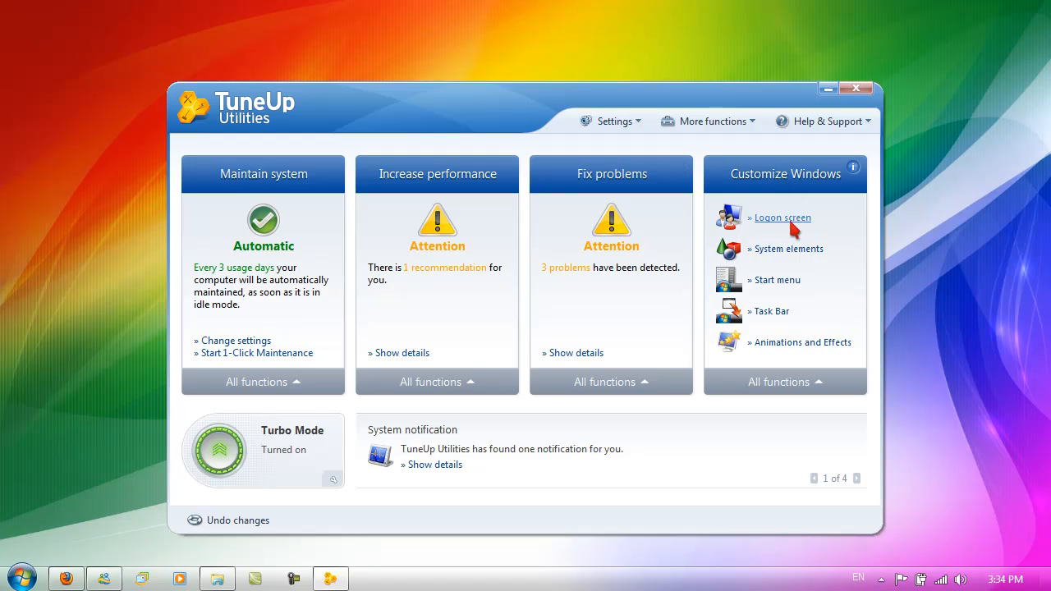
Show a large preview of the Windows-Standard logon screen from the Add menu, then close it
{"action": "left_click", "coordinate": [782, 217]}
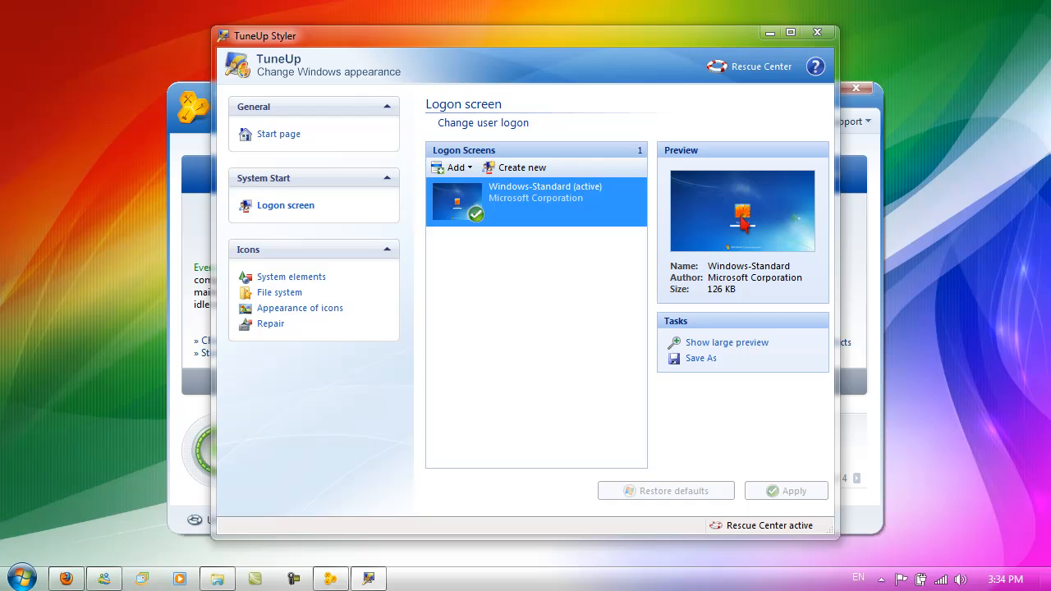
{"action": "mouse_move", "coordinate": [782, 197]}
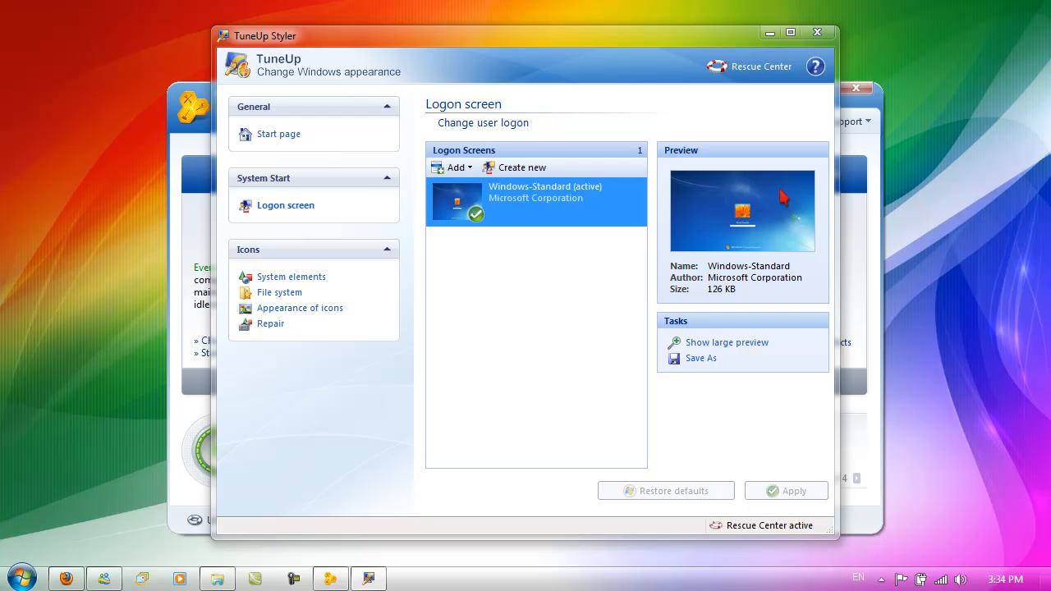
{"action": "mouse_move", "coordinate": [522, 207]}
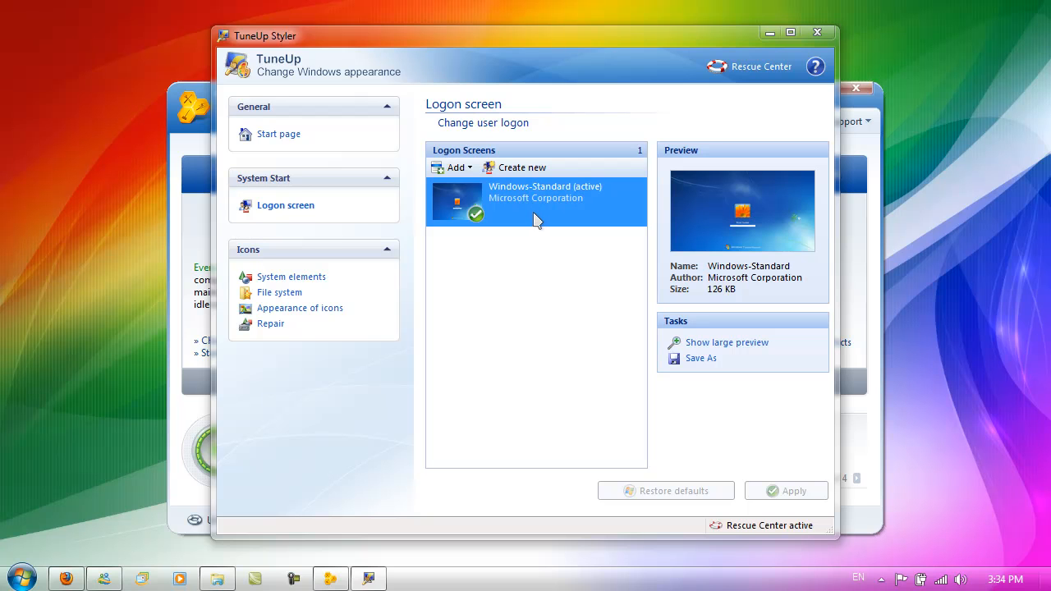
{"action": "mouse_move", "coordinate": [528, 135]}
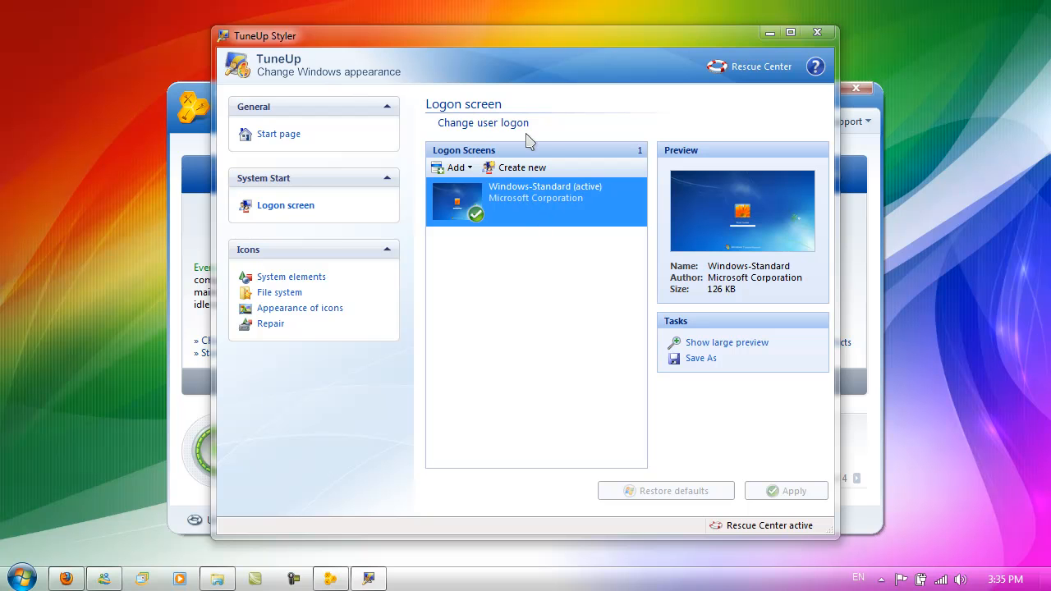
{"action": "mouse_move", "coordinate": [578, 187]}
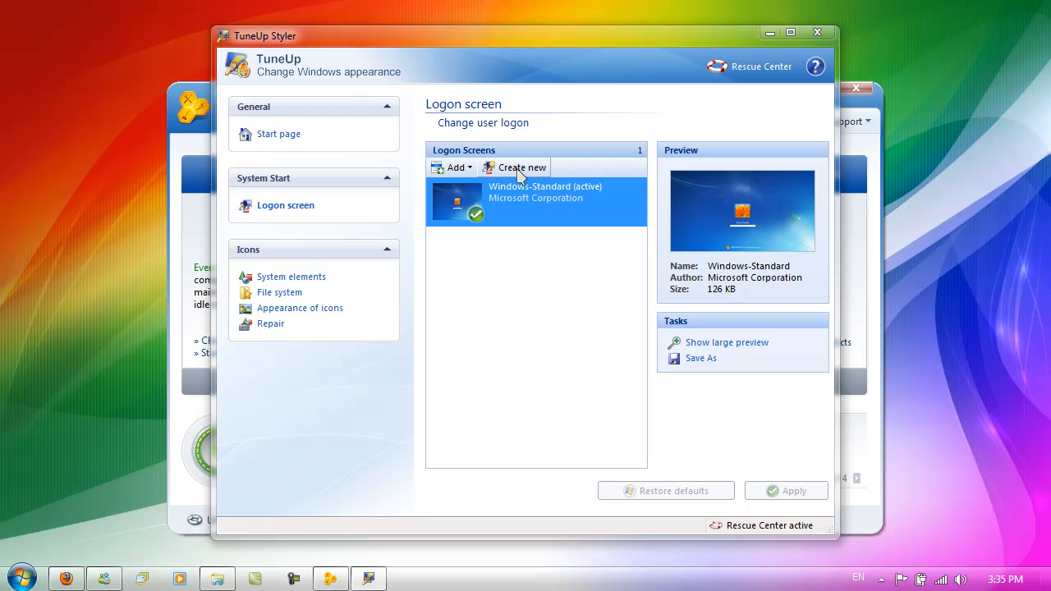
{"action": "left_click", "coordinate": [453, 167]}
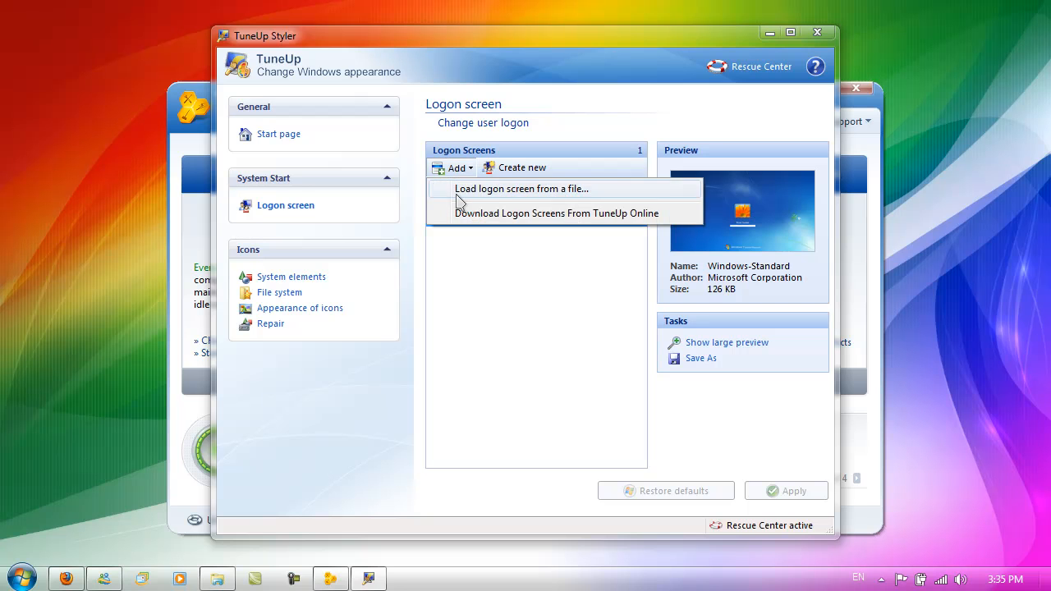
{"action": "mouse_move", "coordinate": [480, 224]}
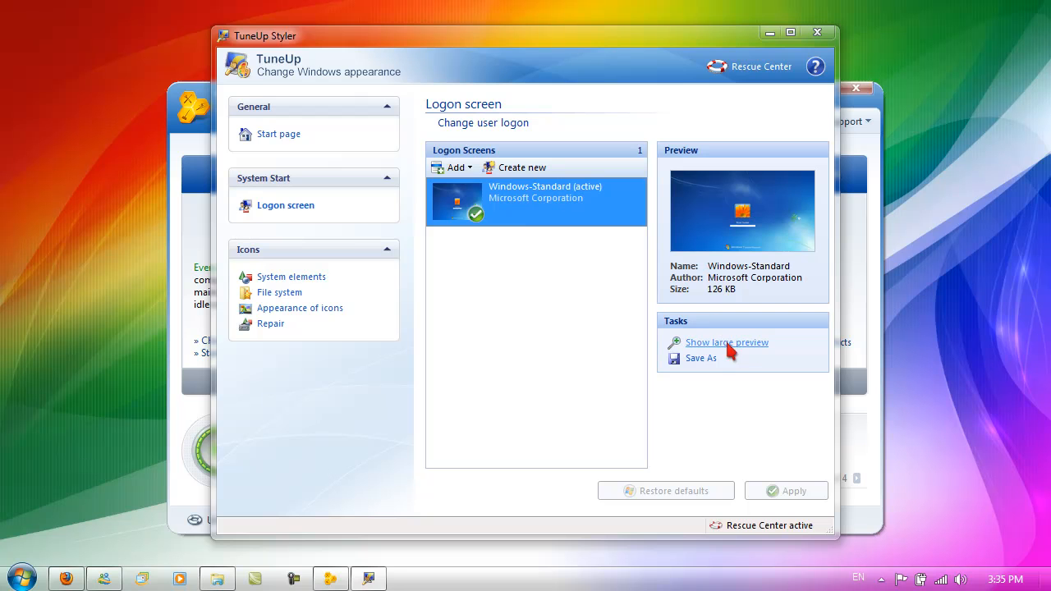
{"action": "left_click", "coordinate": [726, 343]}
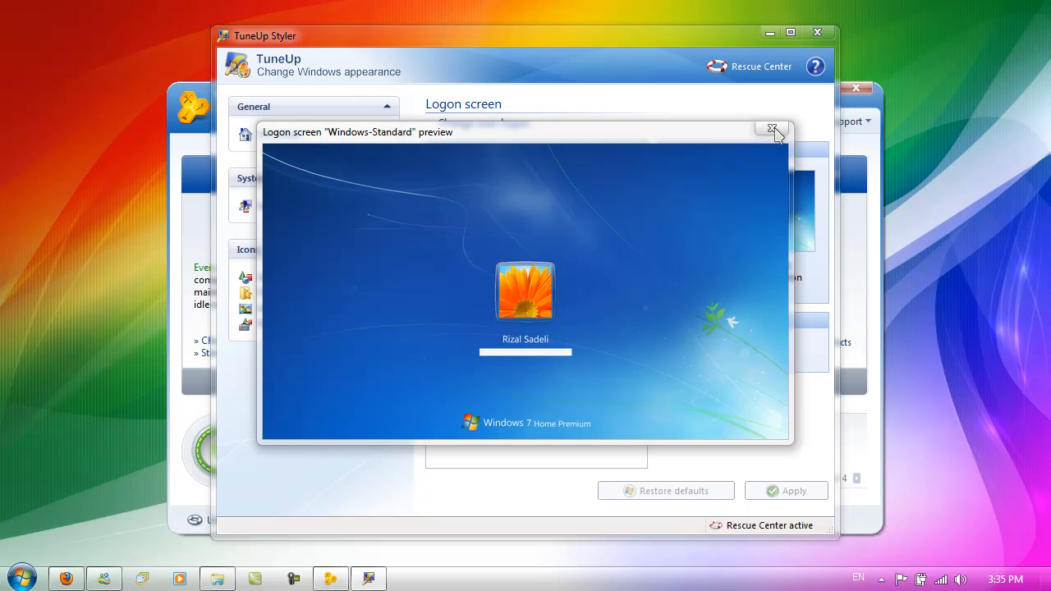
{"action": "left_click", "coordinate": [772, 130]}
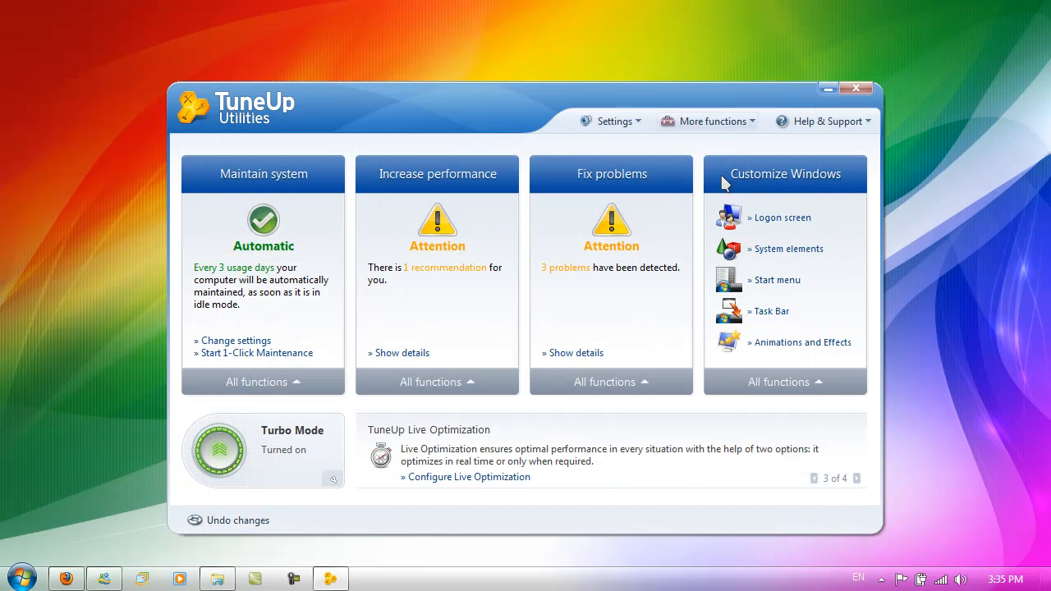
{"action": "mouse_move", "coordinate": [517, 138]}
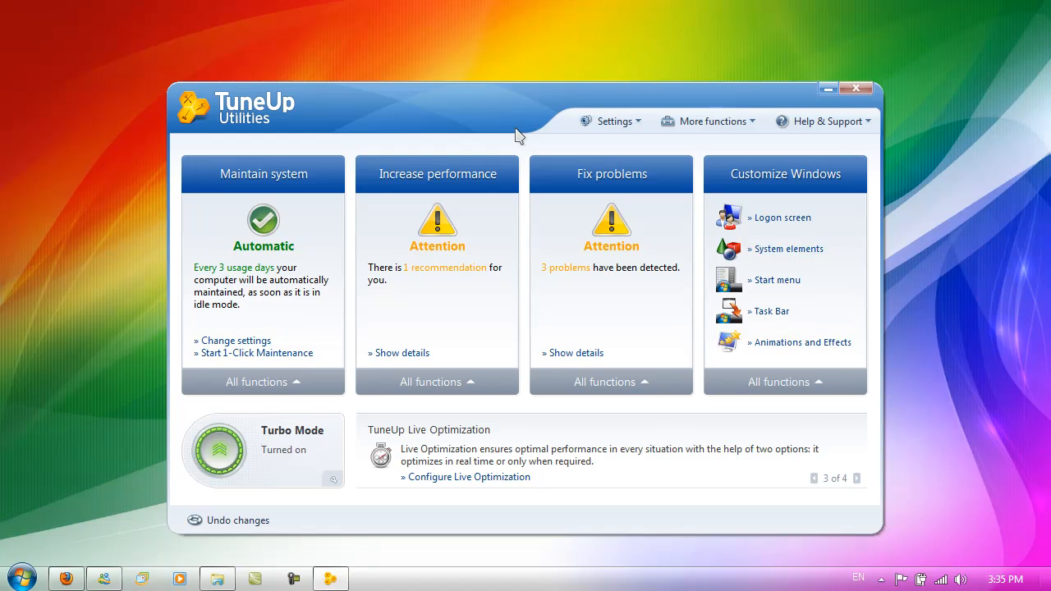
{"action": "left_click", "coordinate": [857, 477]}
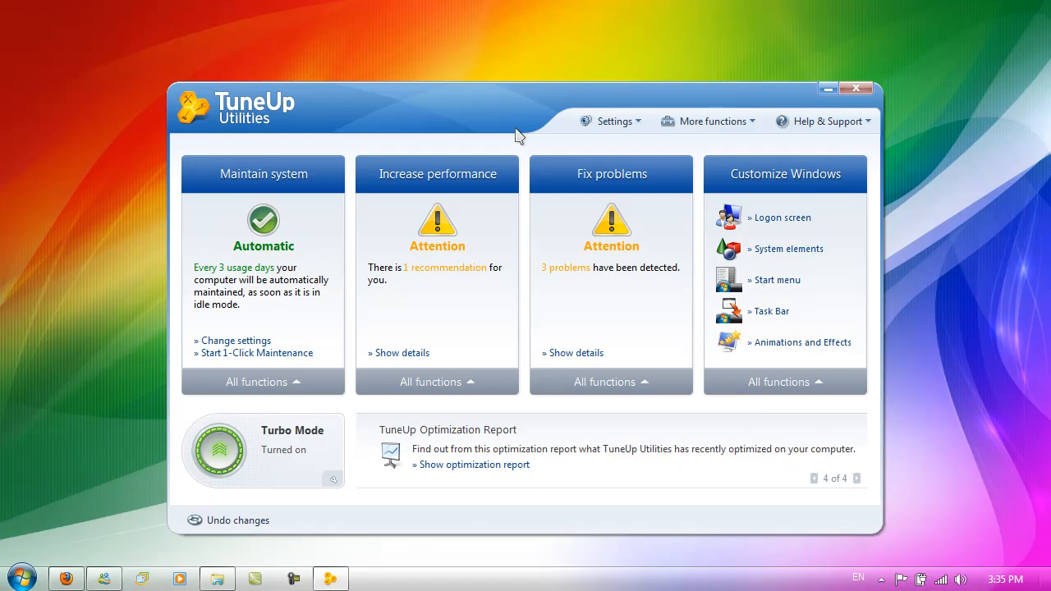